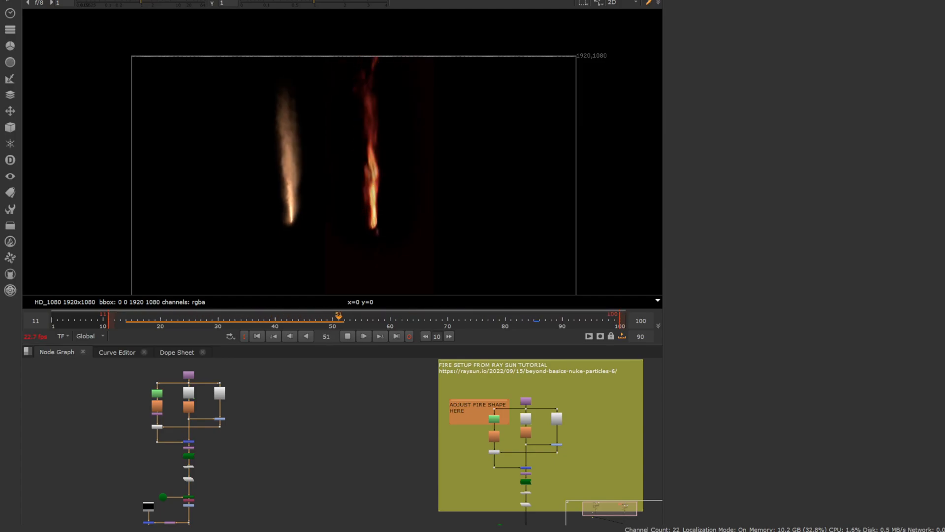
# Pan the Node Graph to the CopyCat training branch and view the cropped fire Read
pyautogui.click(363, 336)
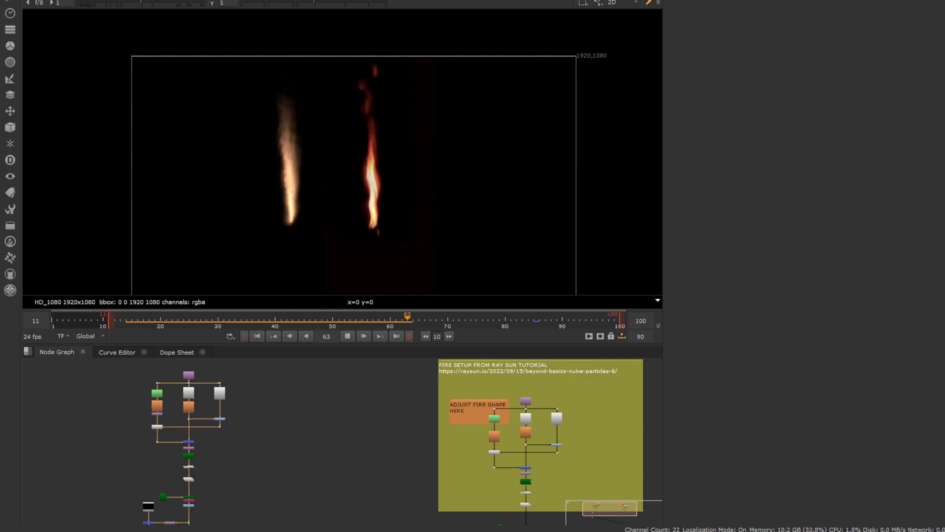
pyautogui.moveTo(407, 315); pyautogui.dragTo(166, 315)
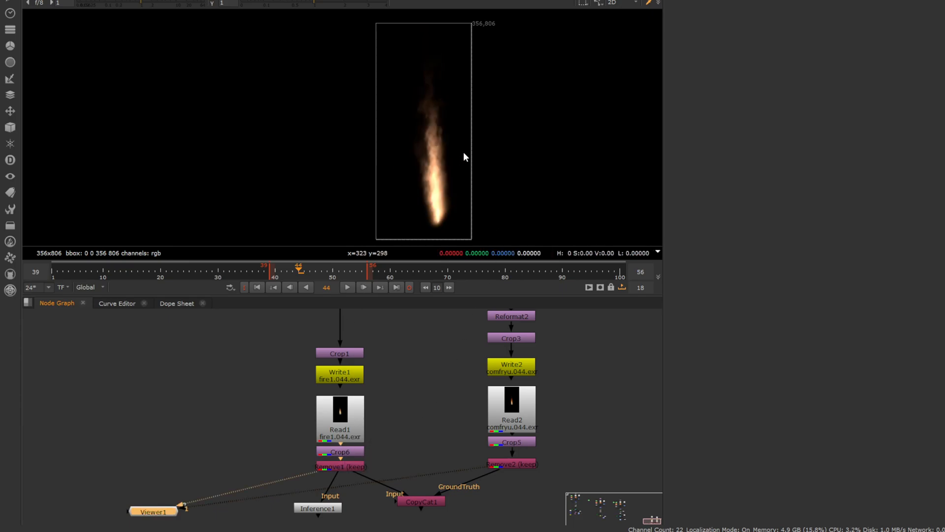
pyautogui.moveTo(463, 183)
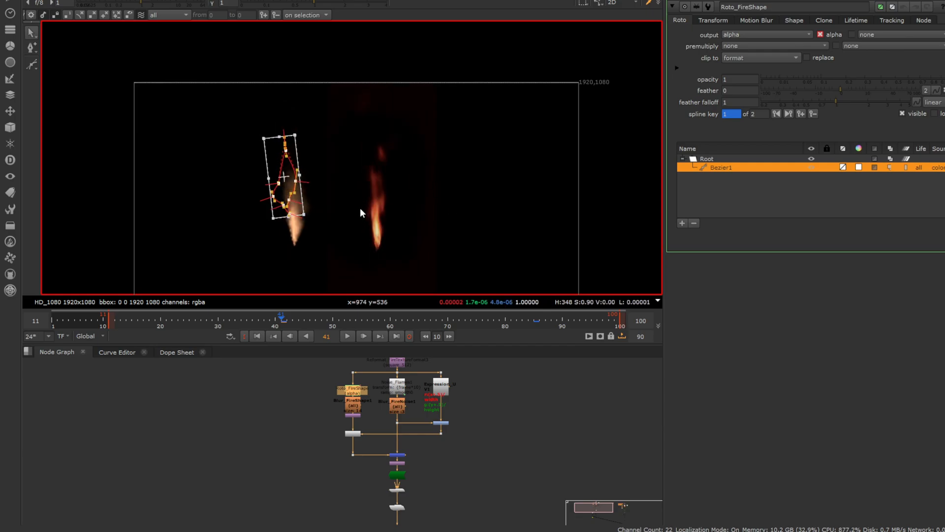
# Open Roto_FireShape to show its Bezier outline over the left flame
pyautogui.click(347, 336)
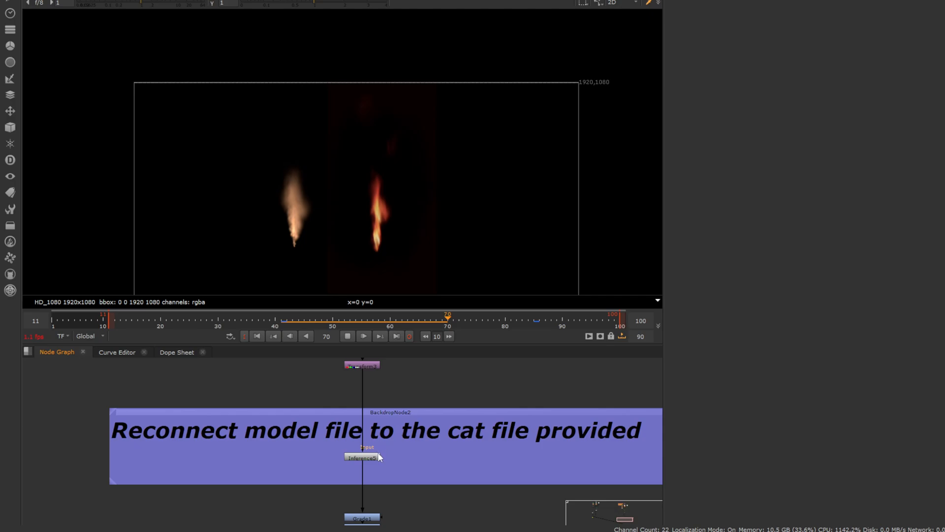
# Open the Inference node's settings inside the model-reconnection backdrop
pyautogui.doubleClick(362, 456)
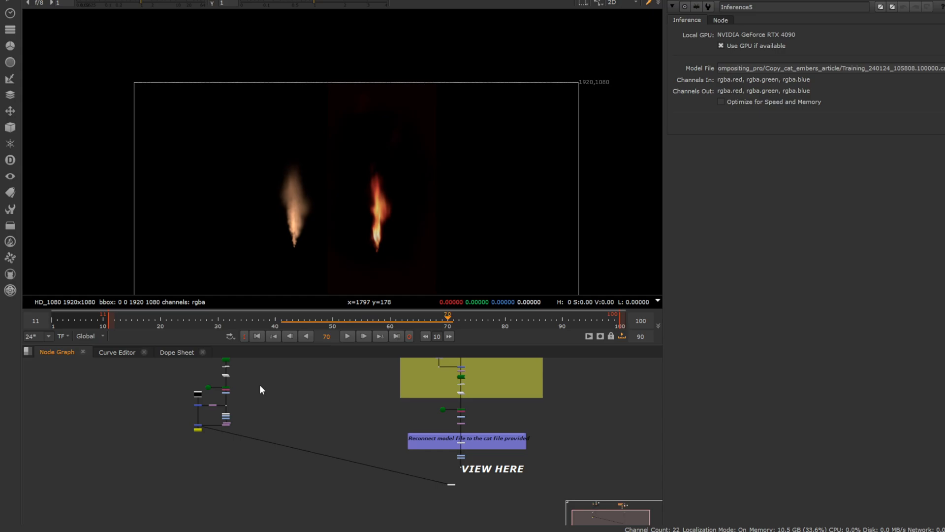
pyautogui.moveTo(448, 474)
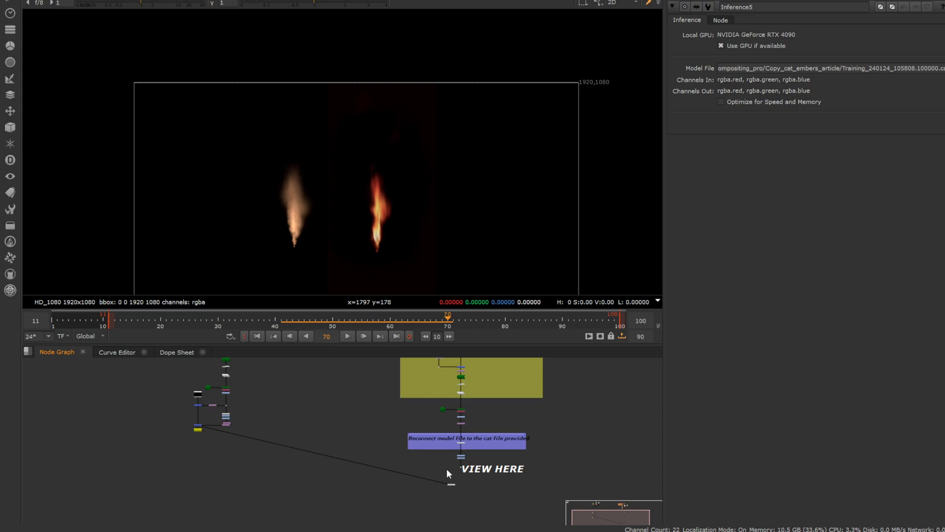